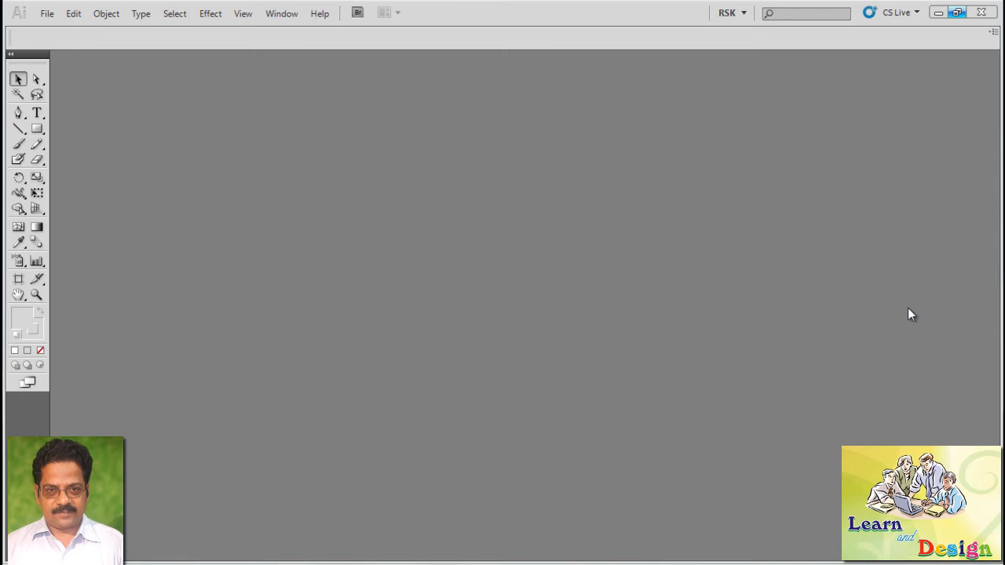
mouse_move(760, 273)
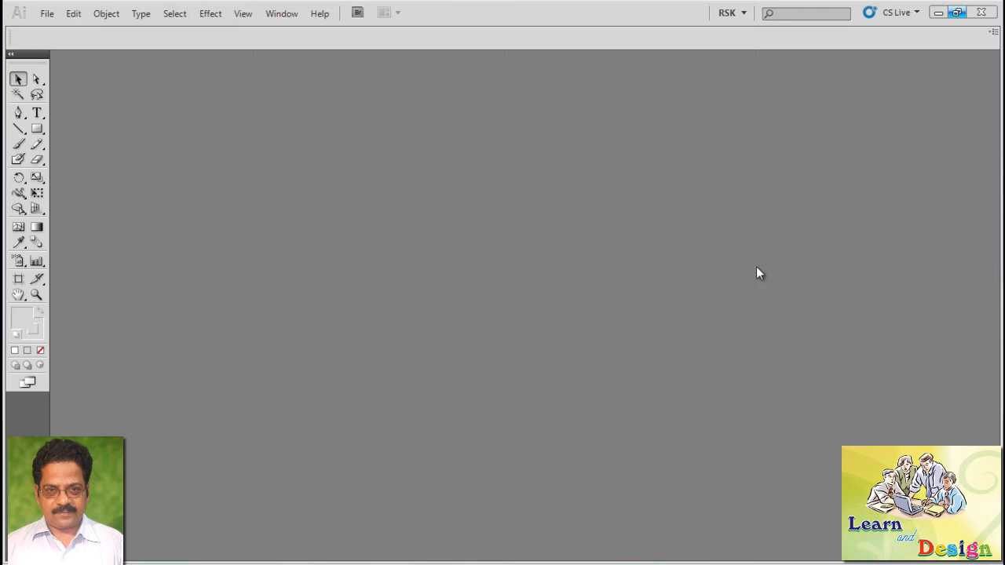
mouse_move(48, 13)
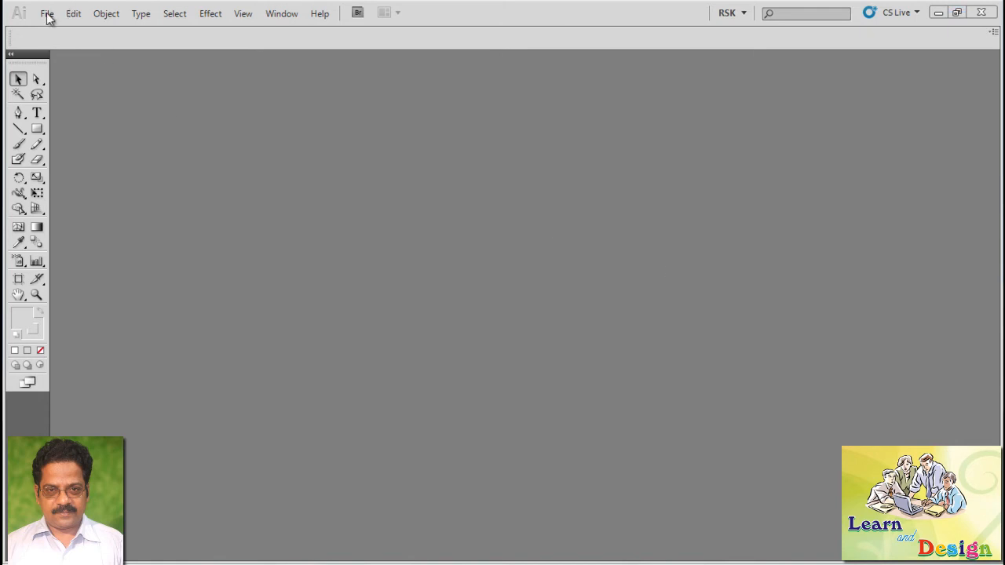
- Start a new document with the default A4 print settings
left_click(47, 12)
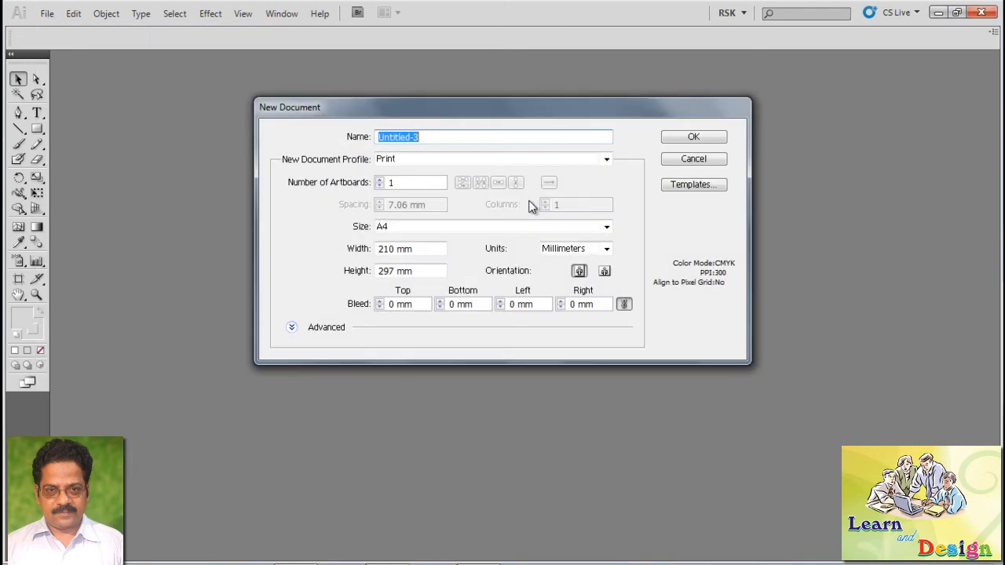
left_click(695, 135)
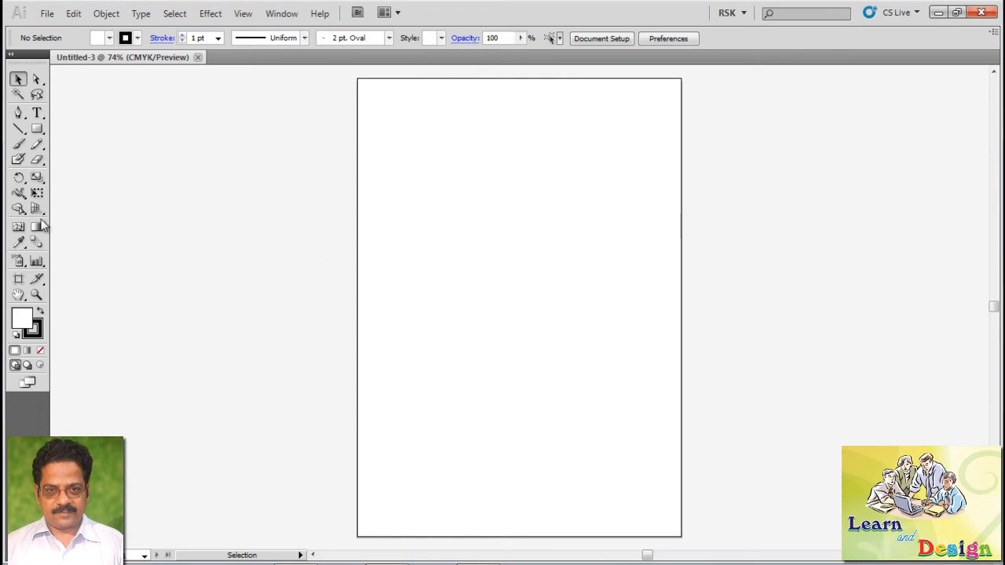
- Add the word SRILEKHA as a line of point text on the artboard
left_click(37, 113)
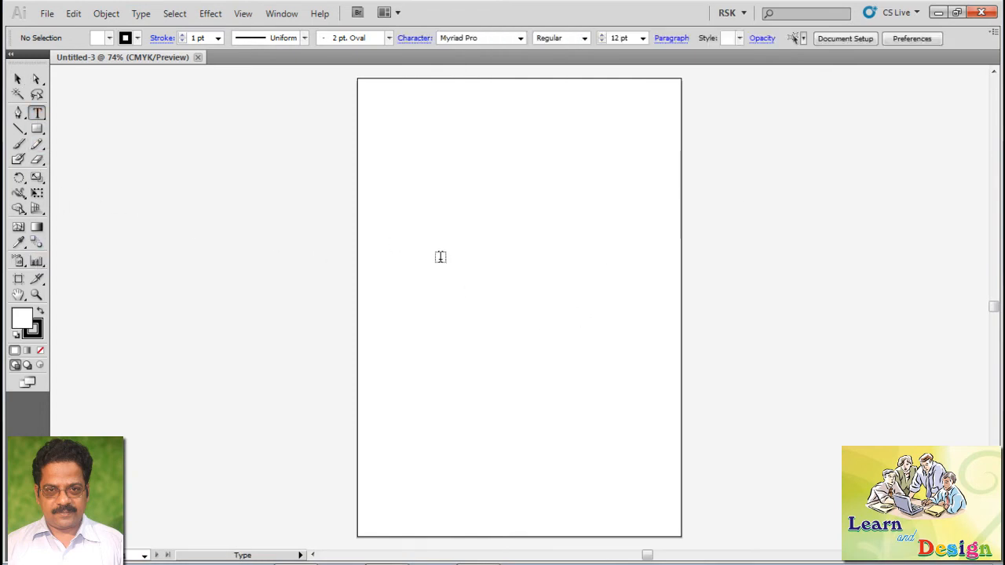
left_click(440, 258)
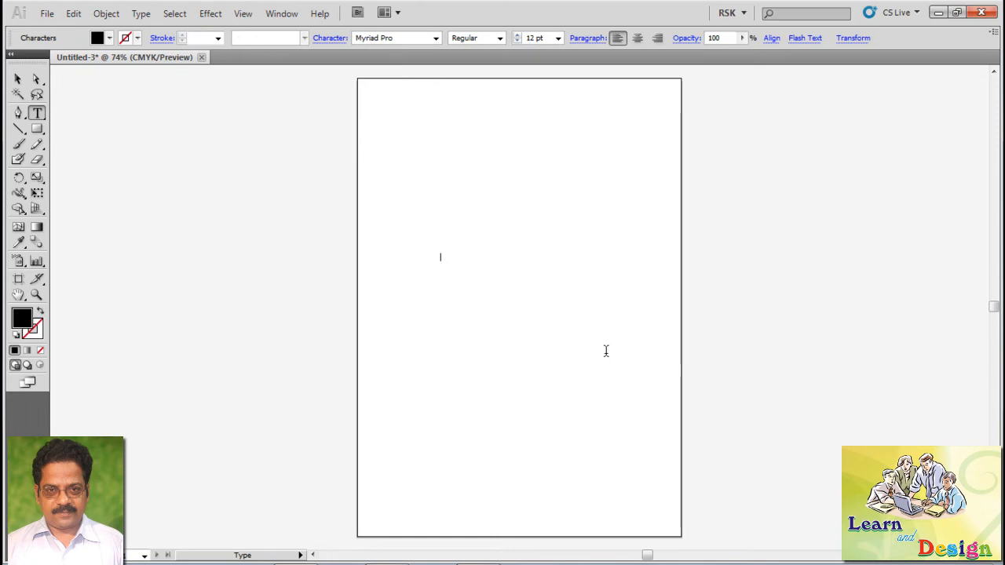
type("SRILEK")
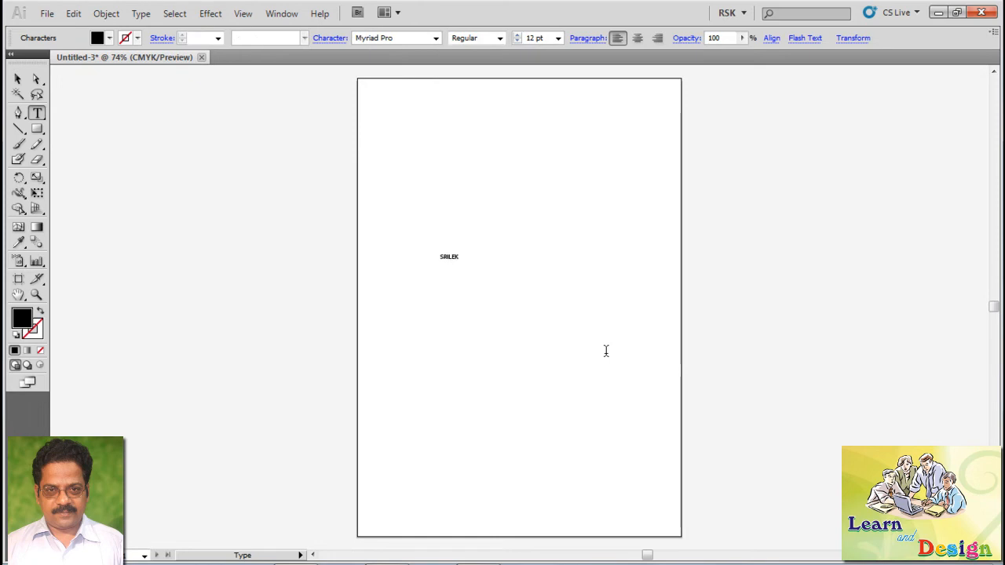
type("HA")
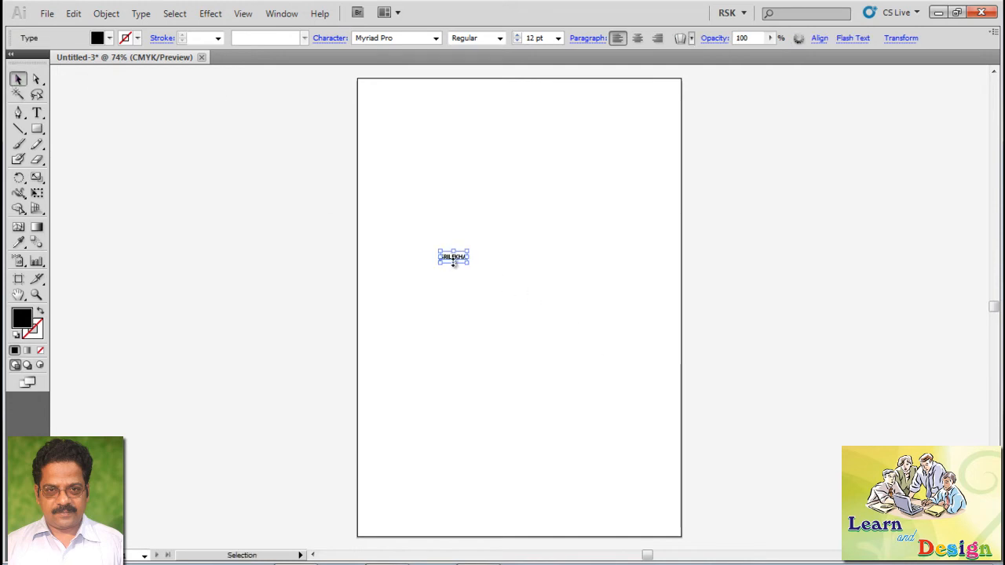
- Scale SRILEKHA up across the page and fill it with a deep dark red
left_click_drag(468, 265, 568, 495)
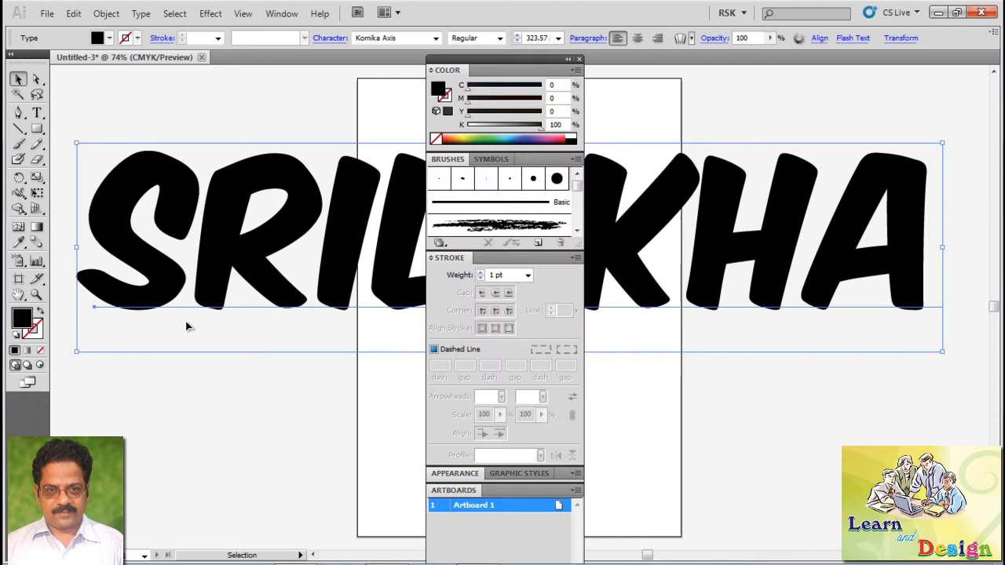
mouse_move(459, 79)
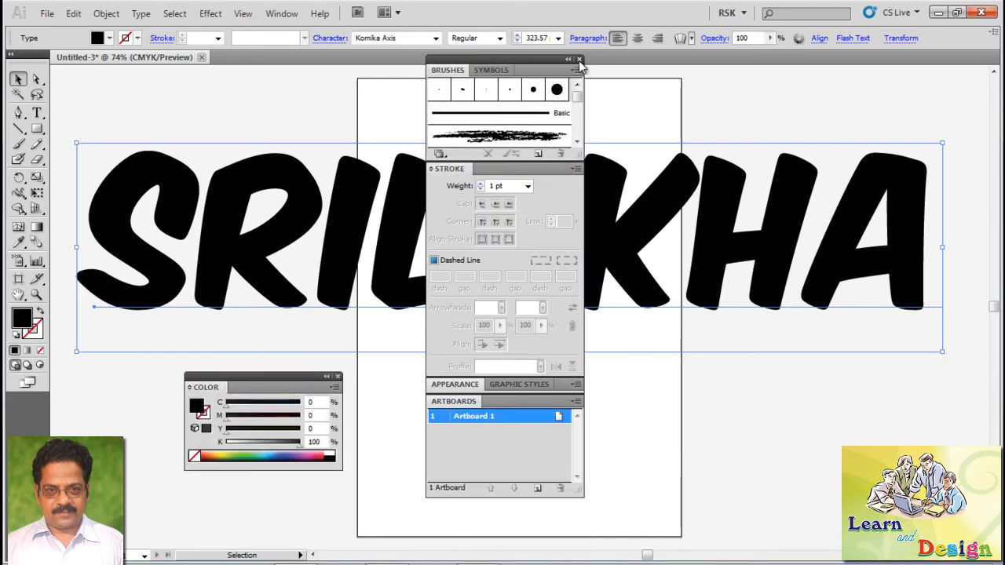
left_click(579, 59)
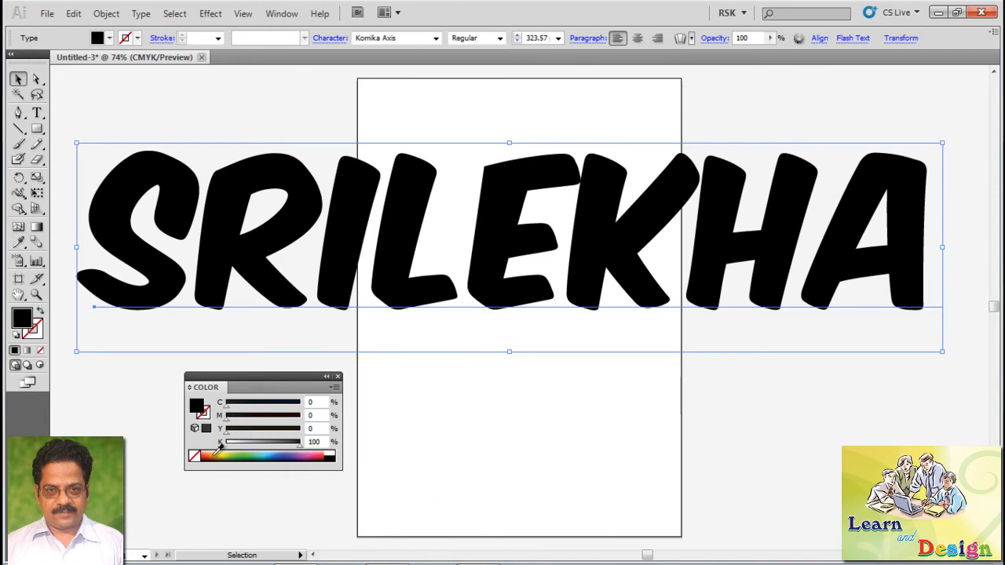
left_click(220, 448)
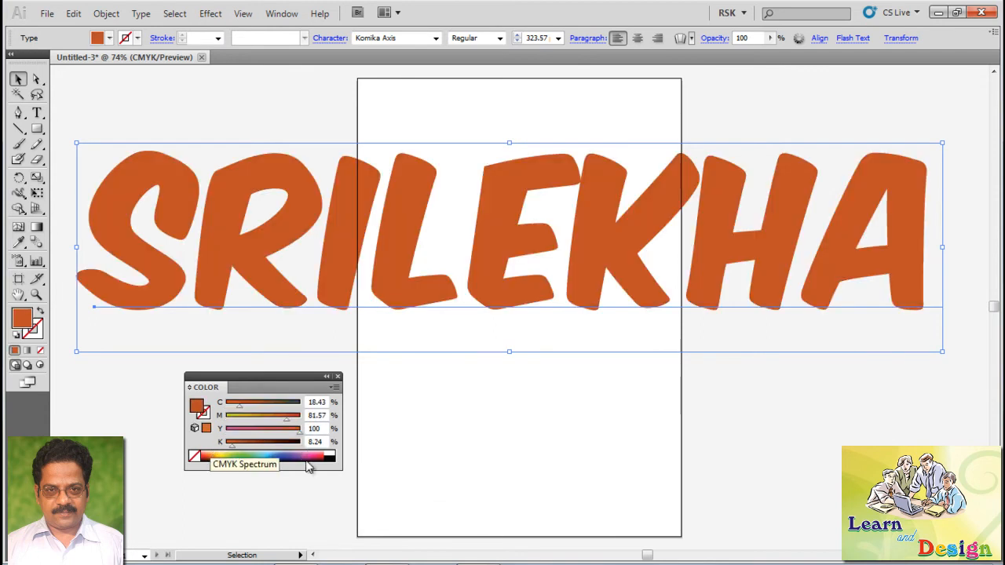
left_click(306, 458)
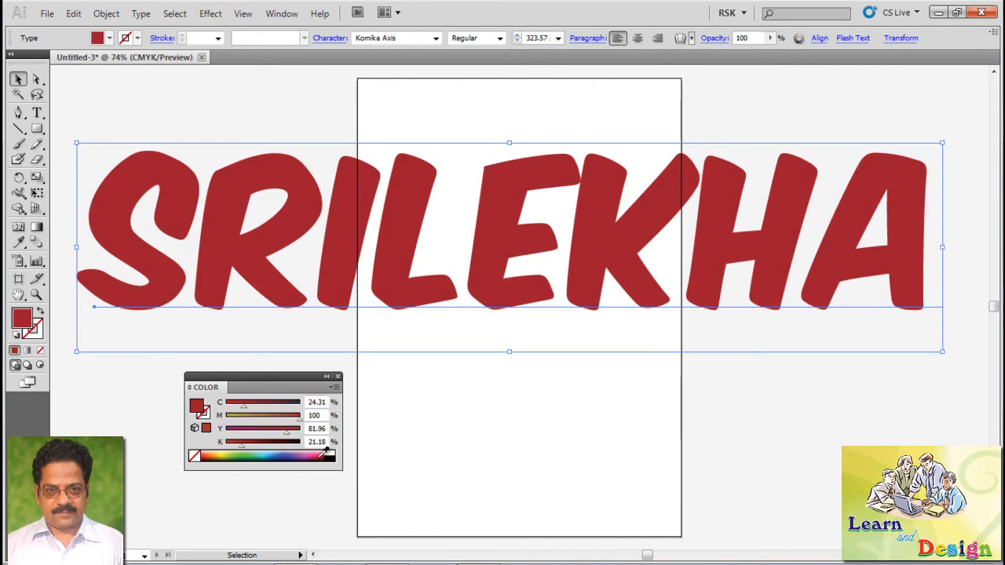
mouse_move(349, 382)
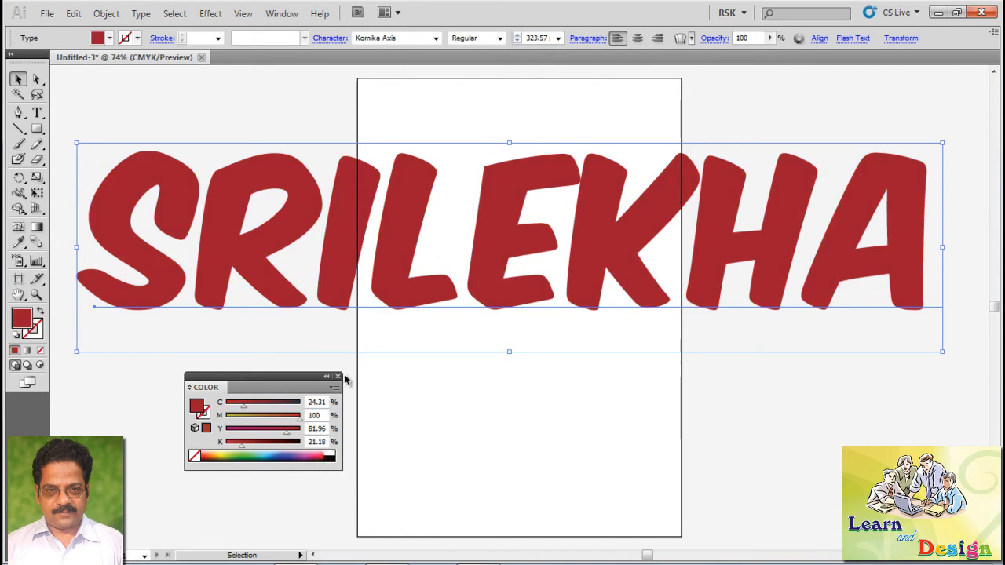
left_click(338, 377)
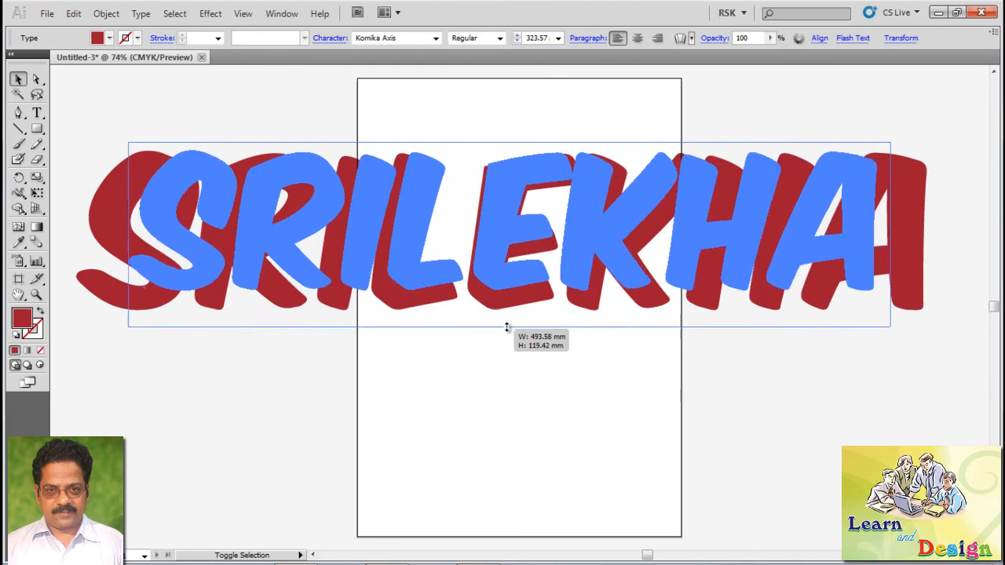
- Widen the tracking of SRILEKHA from the Character panel so the letters spread apart
left_click(329, 38)
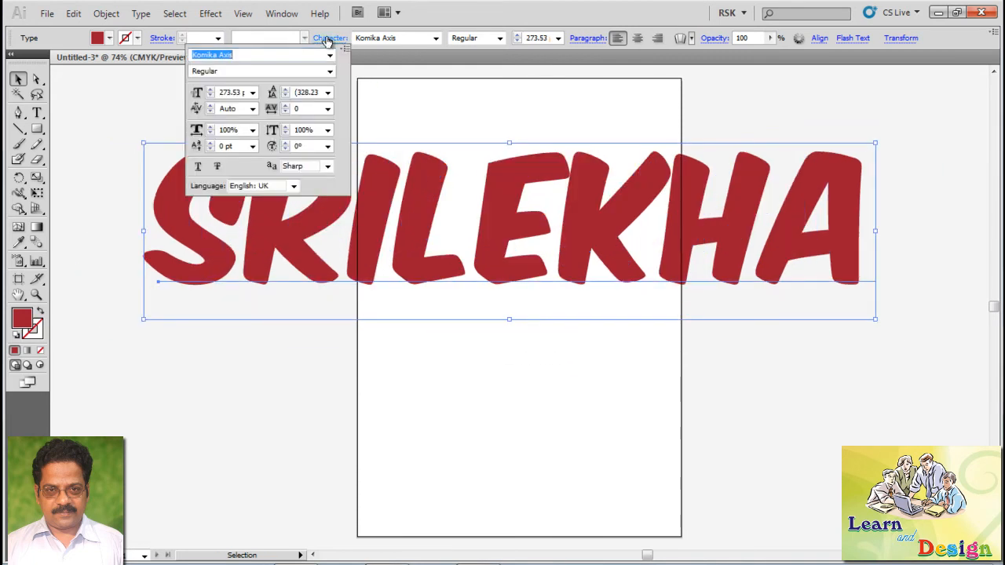
left_click(328, 108)
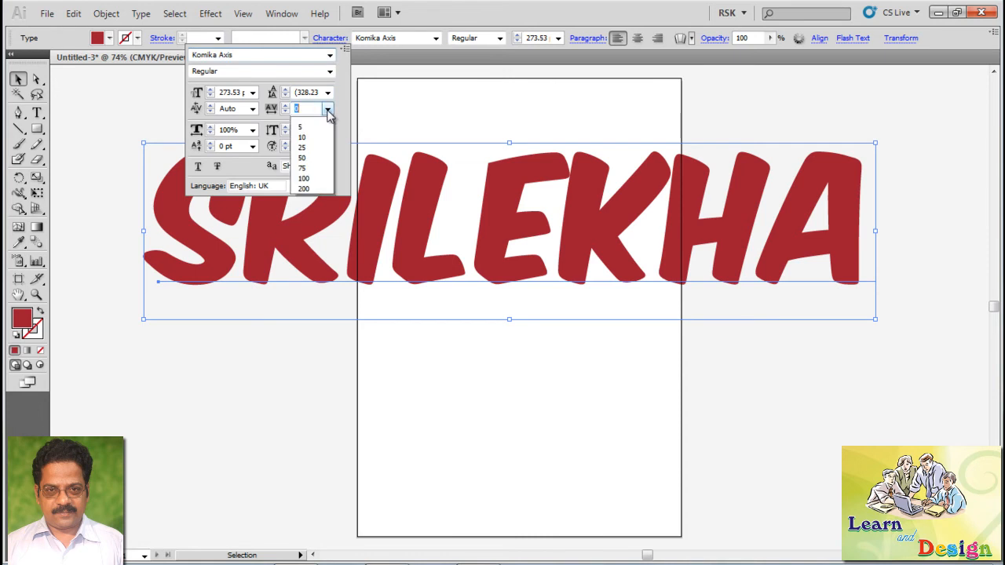
left_click(303, 189)
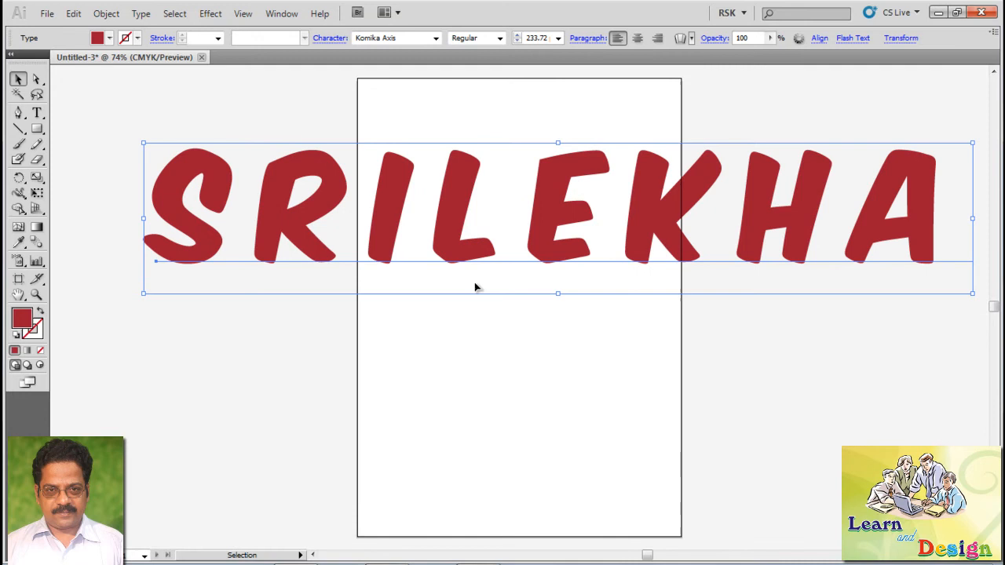
mouse_move(383, 207)
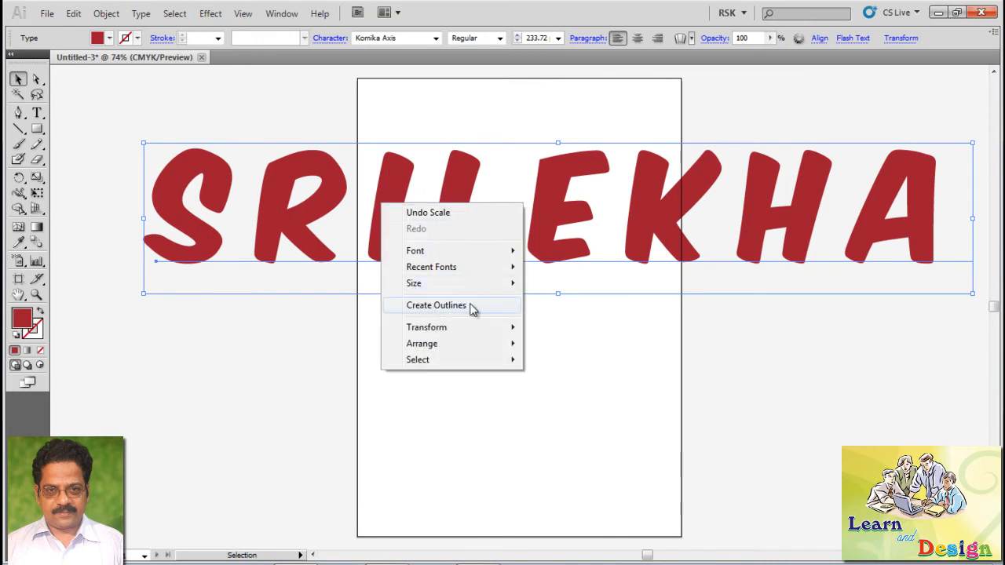
- Convert the letters to outlines and bring up the Layers panel beside the word
left_click(437, 304)
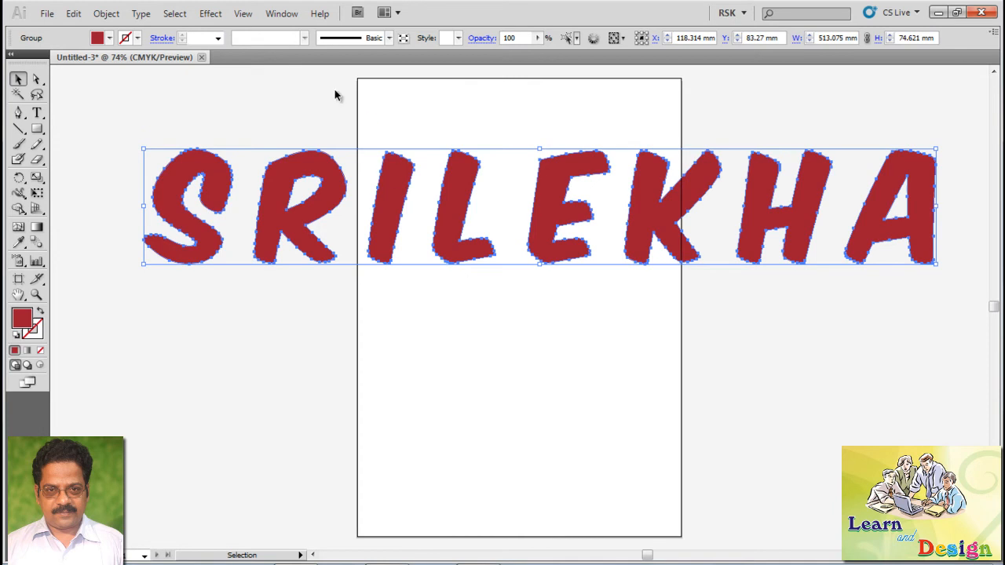
left_click(282, 12)
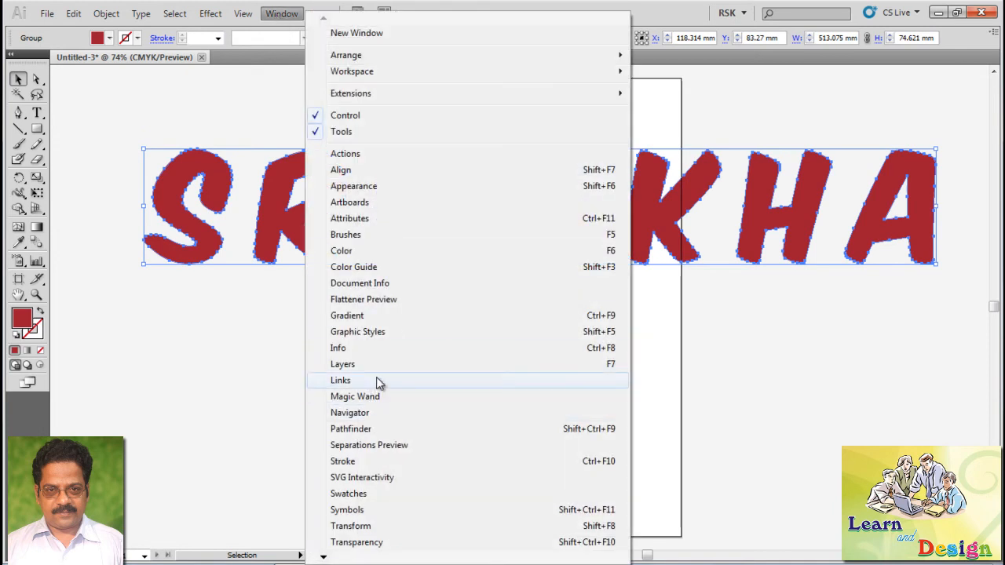
left_click(342, 365)
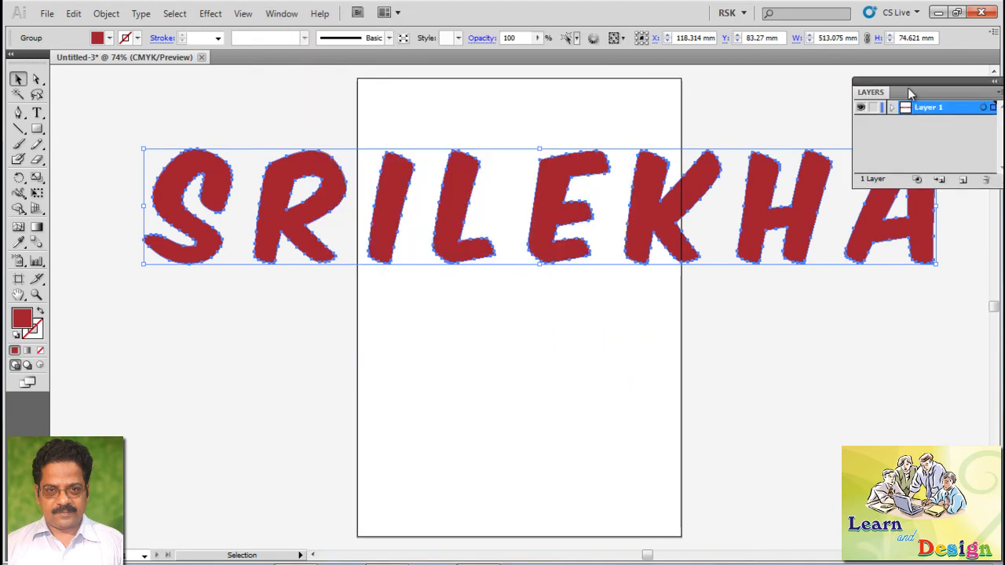
left_click_drag(911, 91, 895, 314)
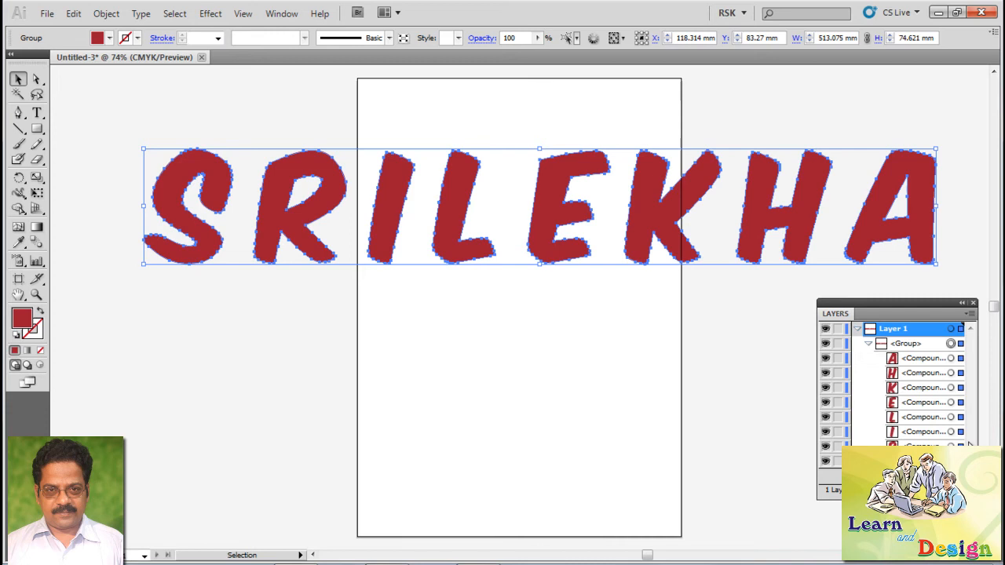
mouse_move(548, 208)
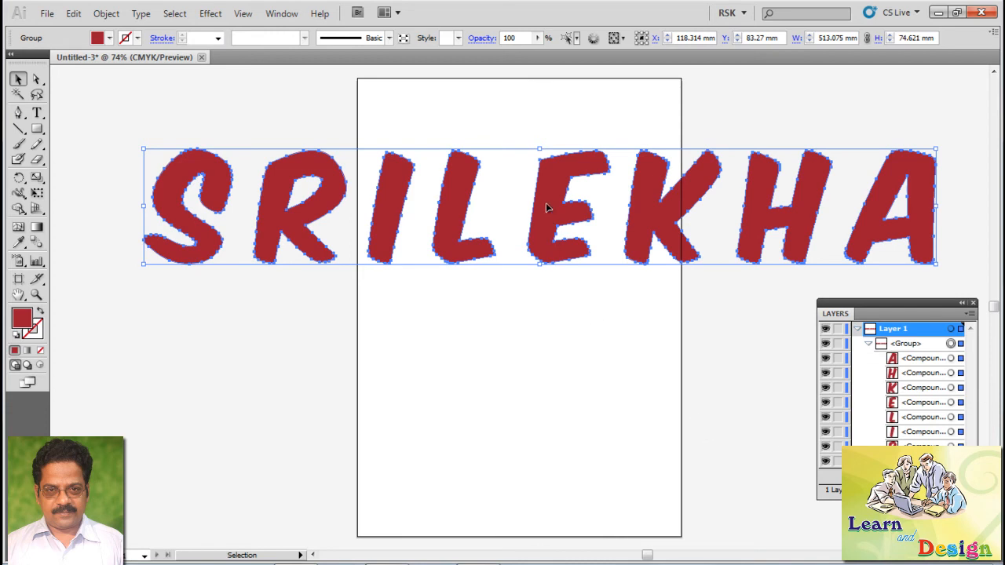
- Ungroup the letters and unite them into one compound shape with Pathfinder
right_click(549, 212)
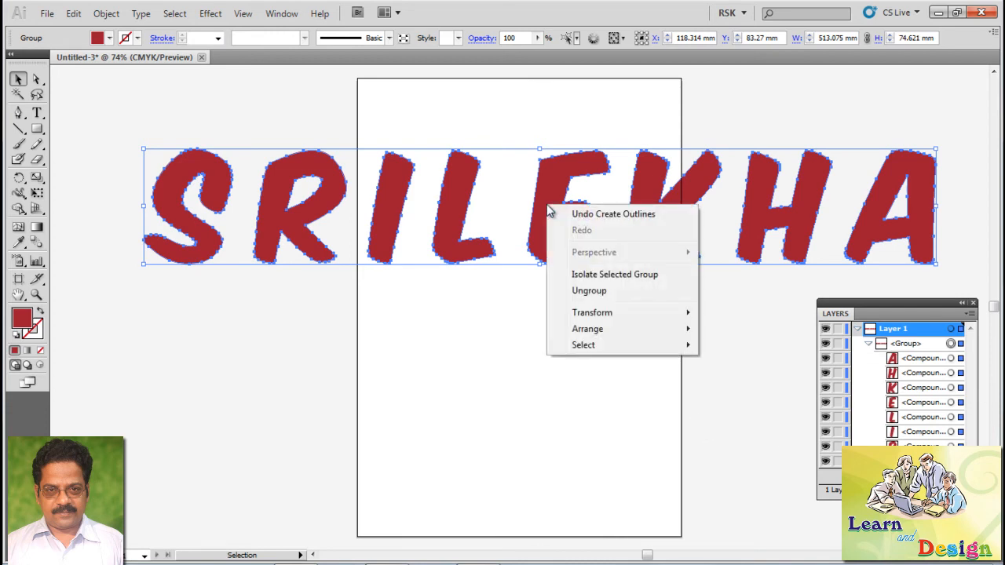
mouse_move(573, 295)
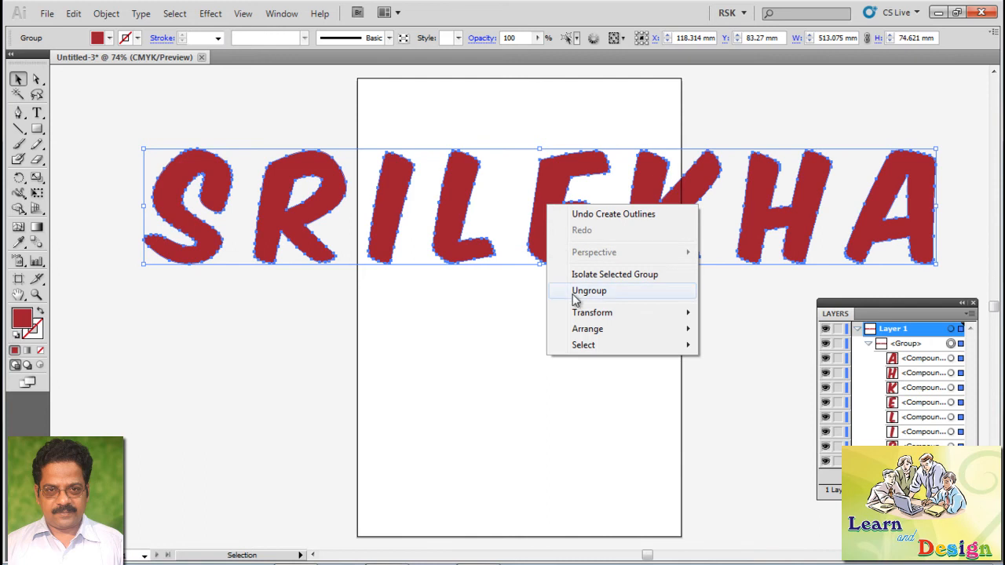
left_click(589, 290)
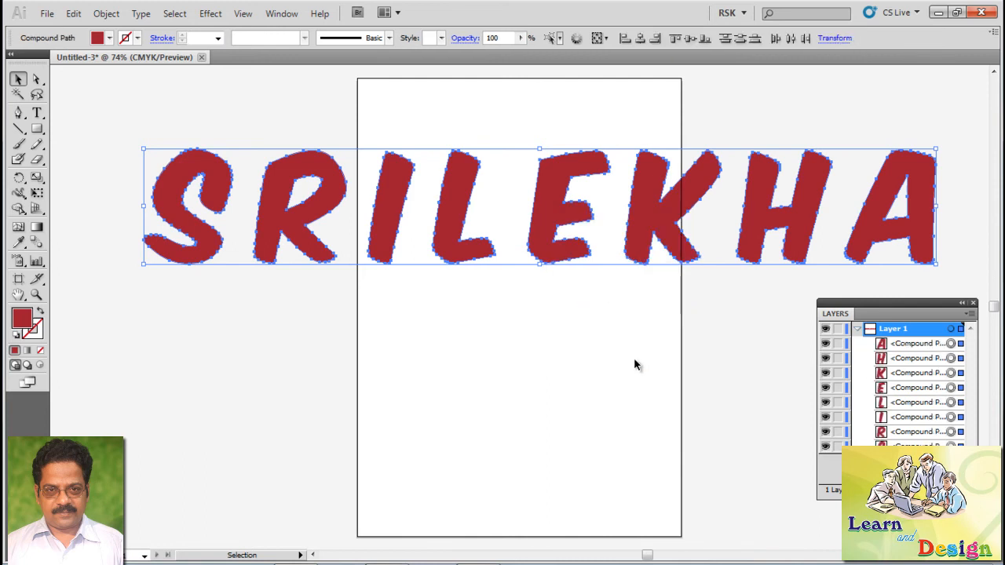
mouse_move(634, 367)
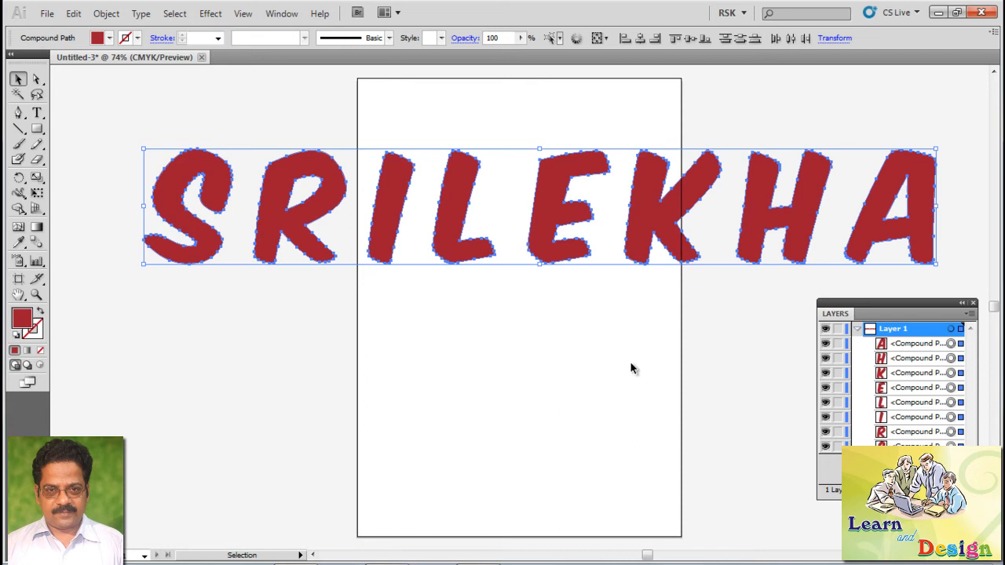
left_click(281, 13)
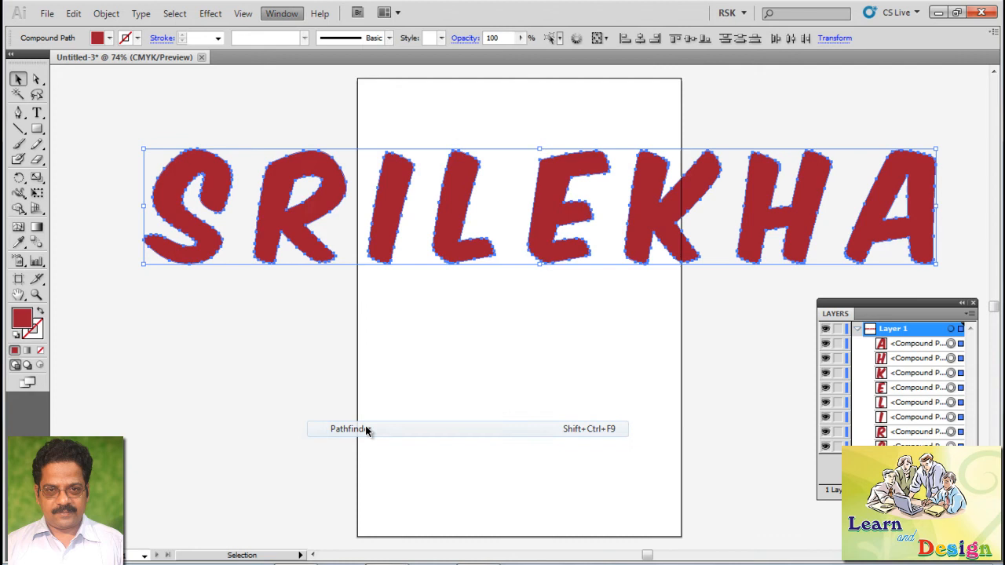
left_click(347, 429)
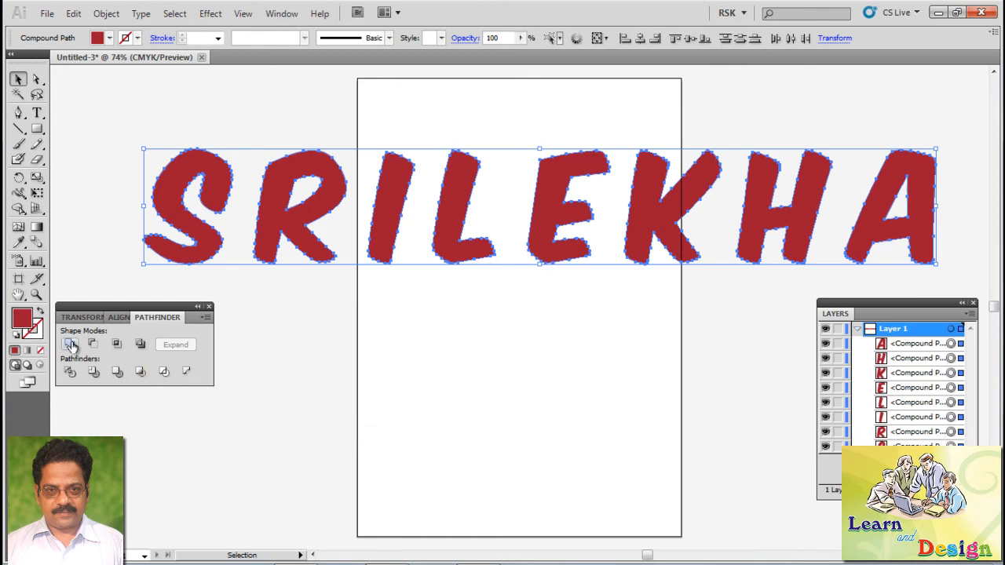
left_click(69, 344)
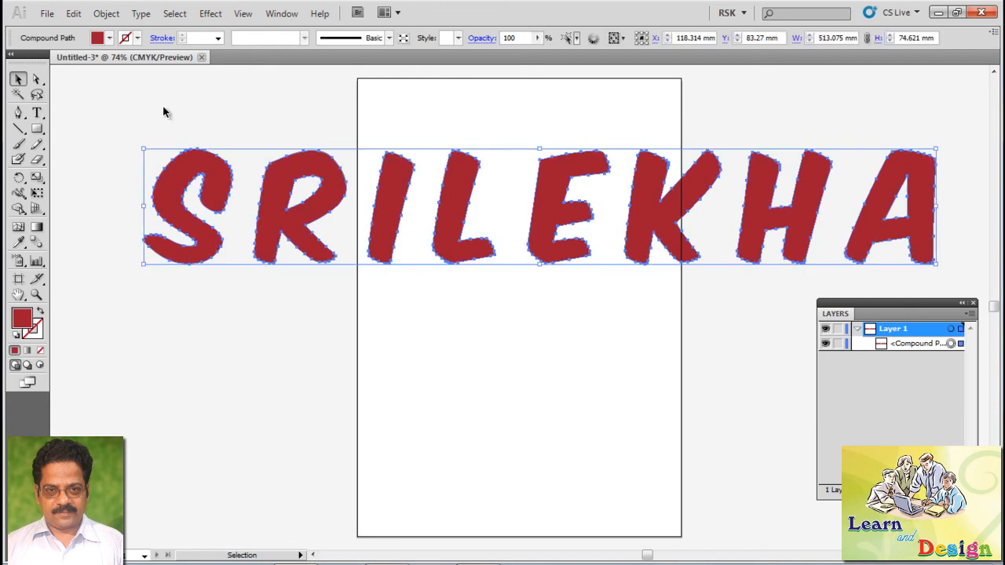
left_click(107, 13)
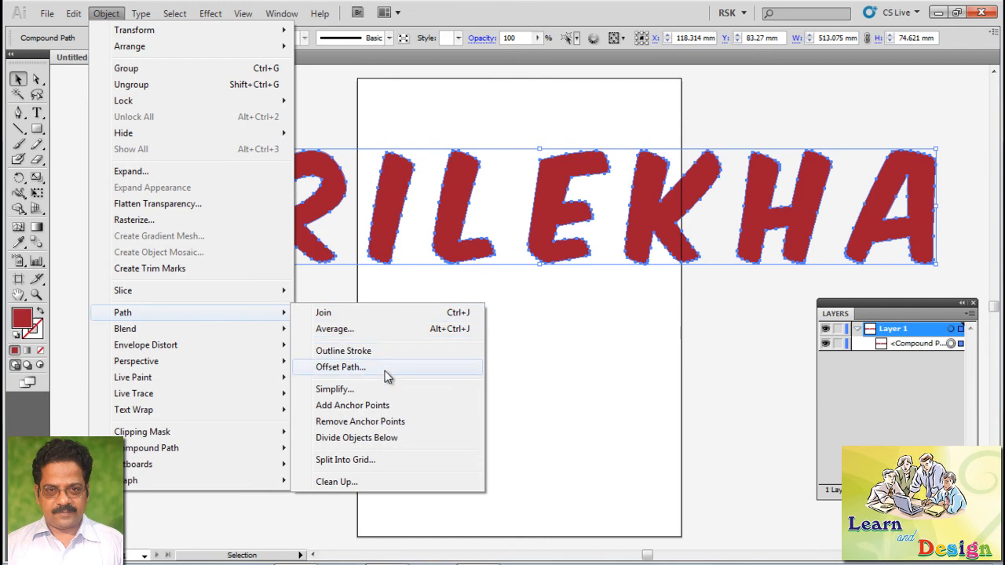
- Create a 3 mm offset path around the letters and reselect the red letters alone
left_click(340, 368)
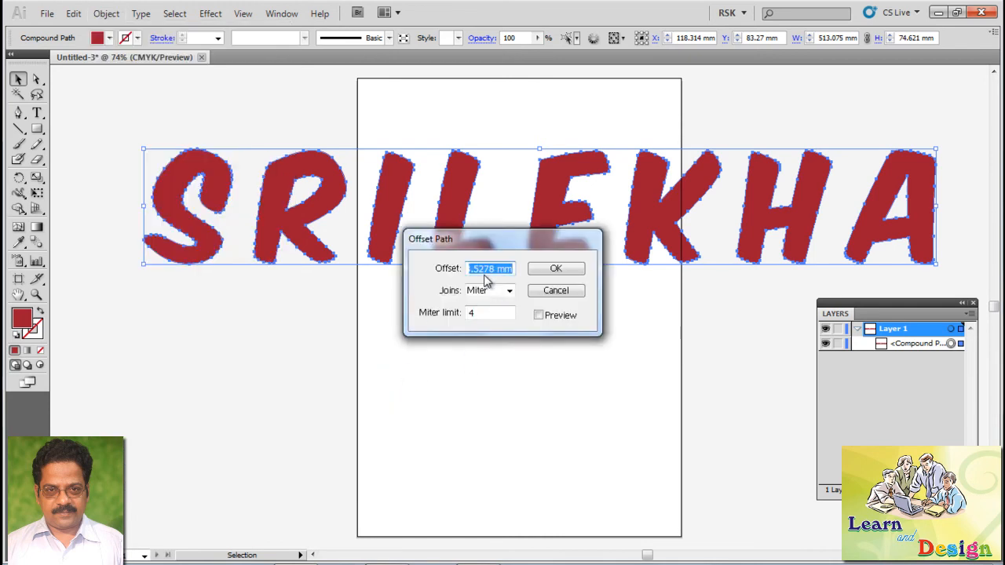
type("3 mm")
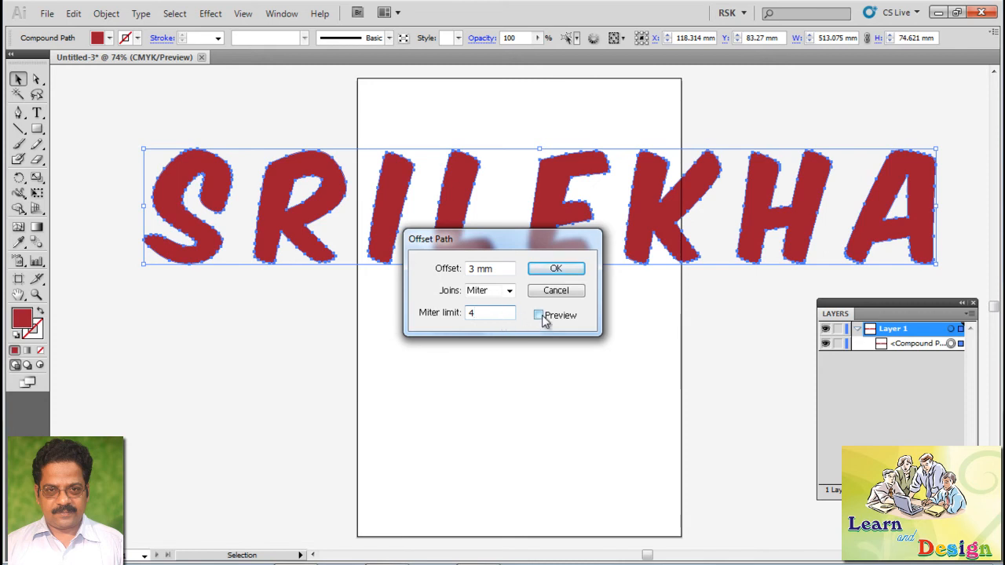
left_click(556, 268)
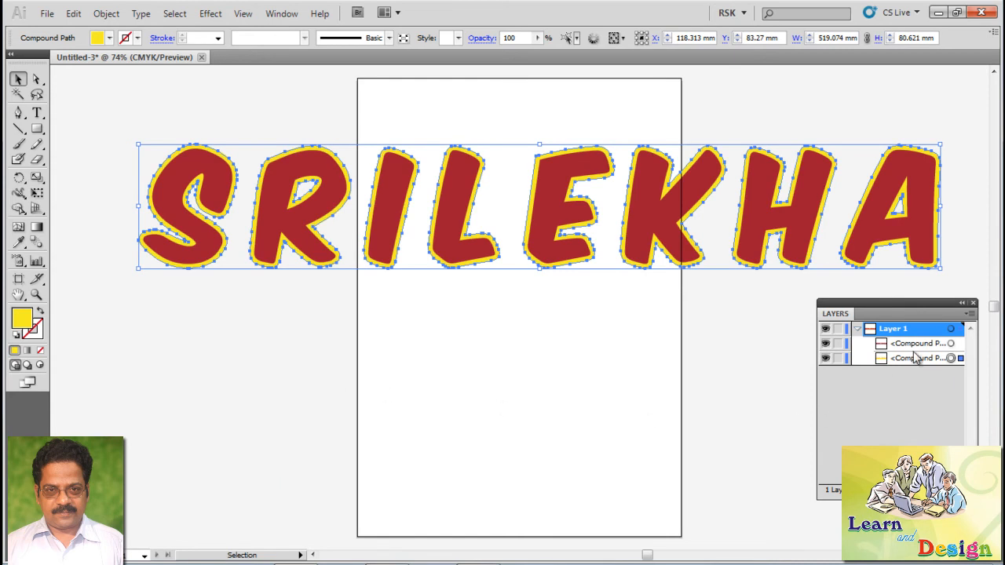
left_click(917, 342)
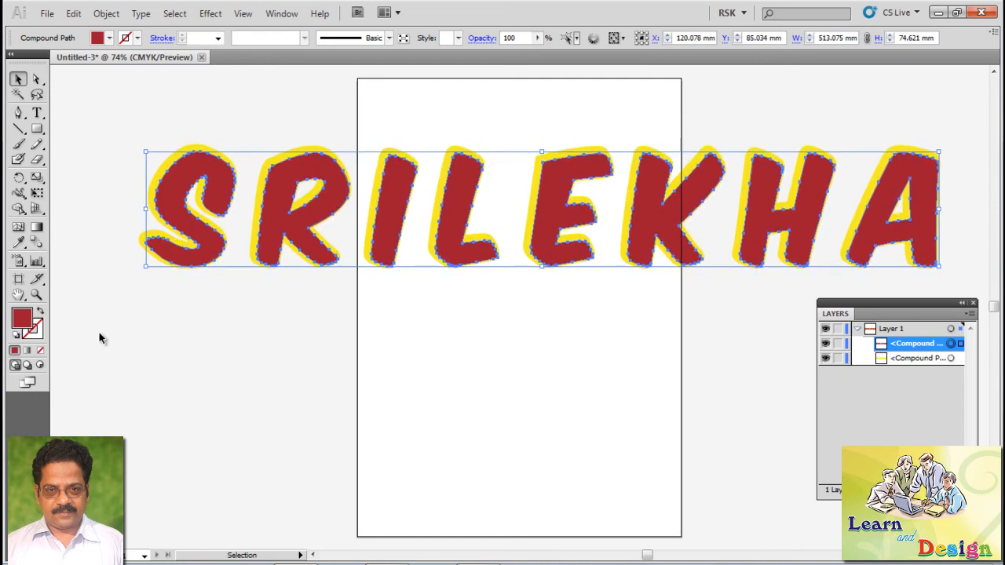
mouse_move(150, 464)
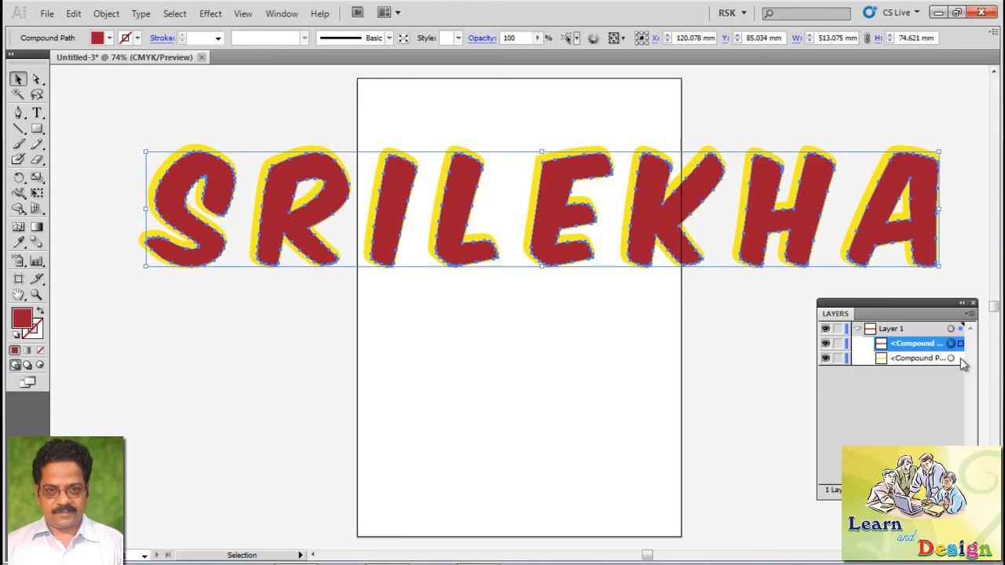
mouse_move(952, 359)
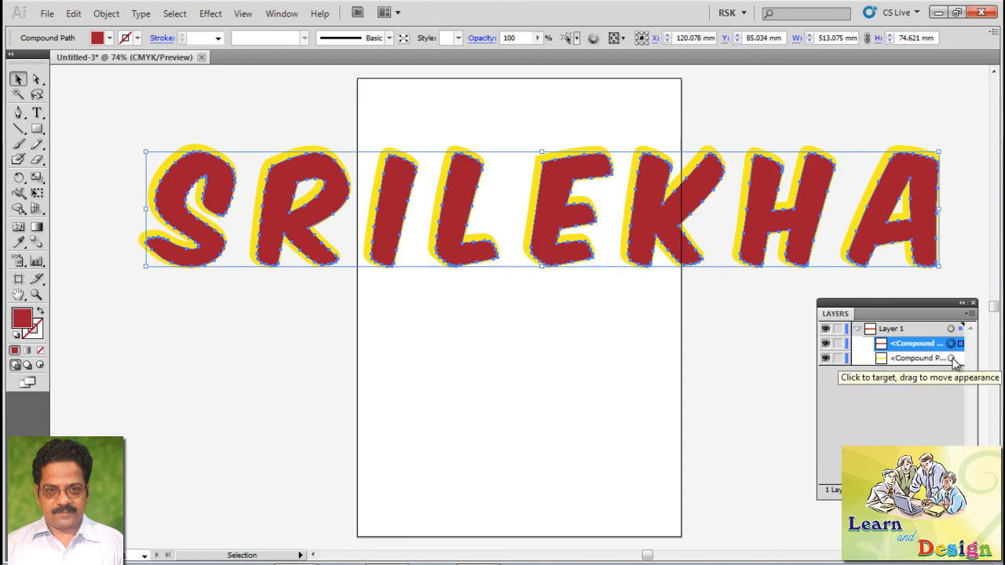
- Subtract the letters from the outline with Minus Front, leaving a red rim, and paste the letters back in front
left_click(952, 358)
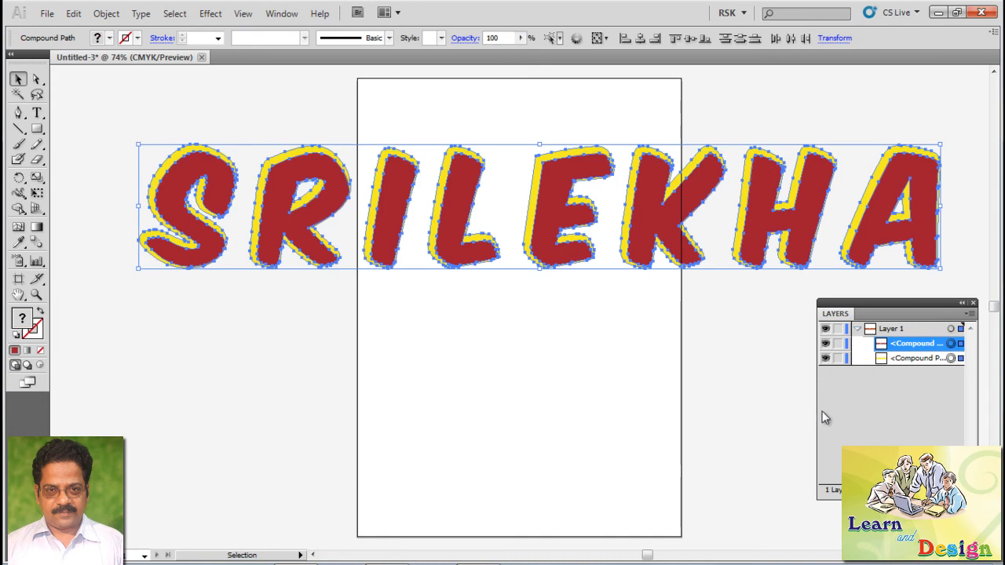
left_click(281, 13)
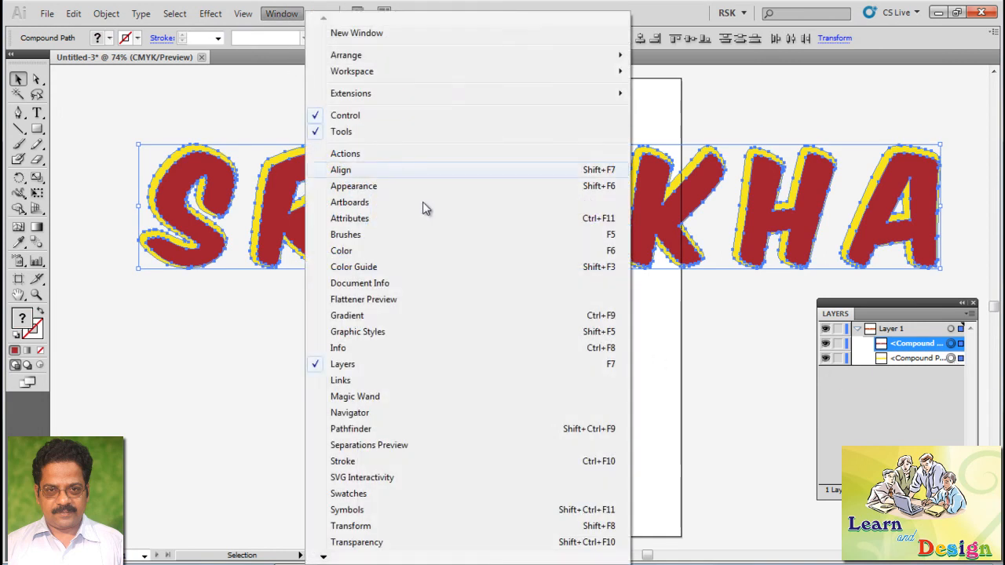
left_click(352, 428)
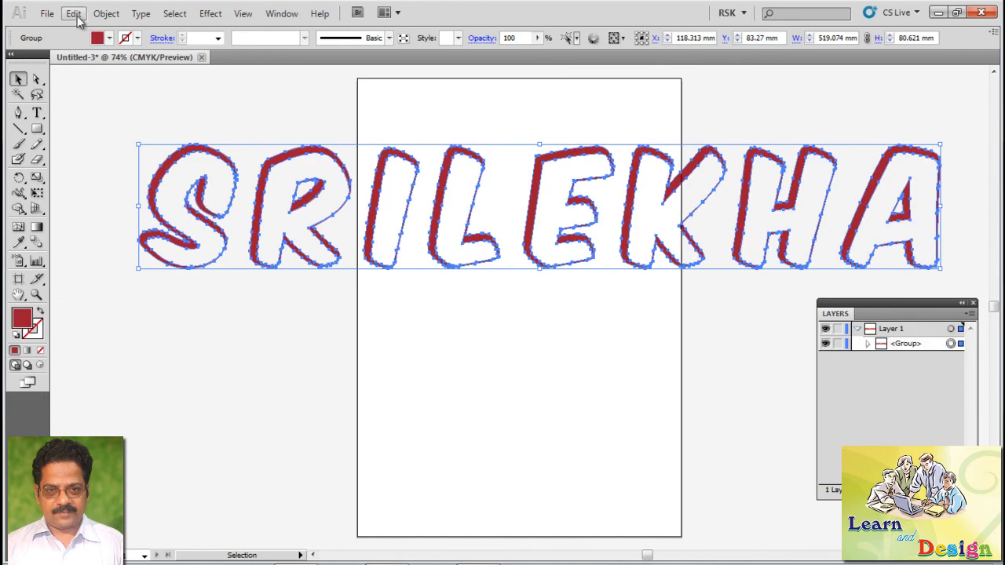
left_click(72, 13)
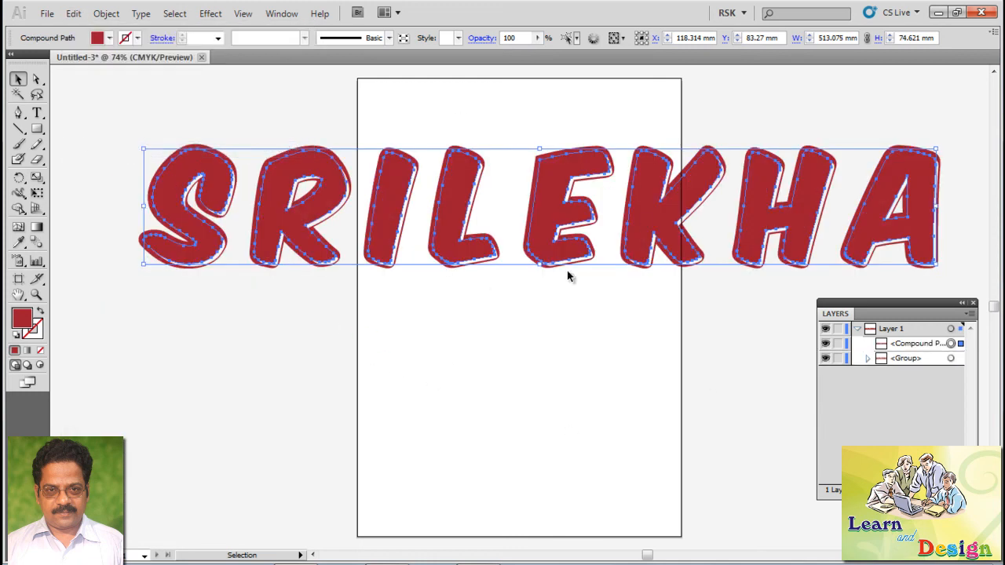
left_click(281, 13)
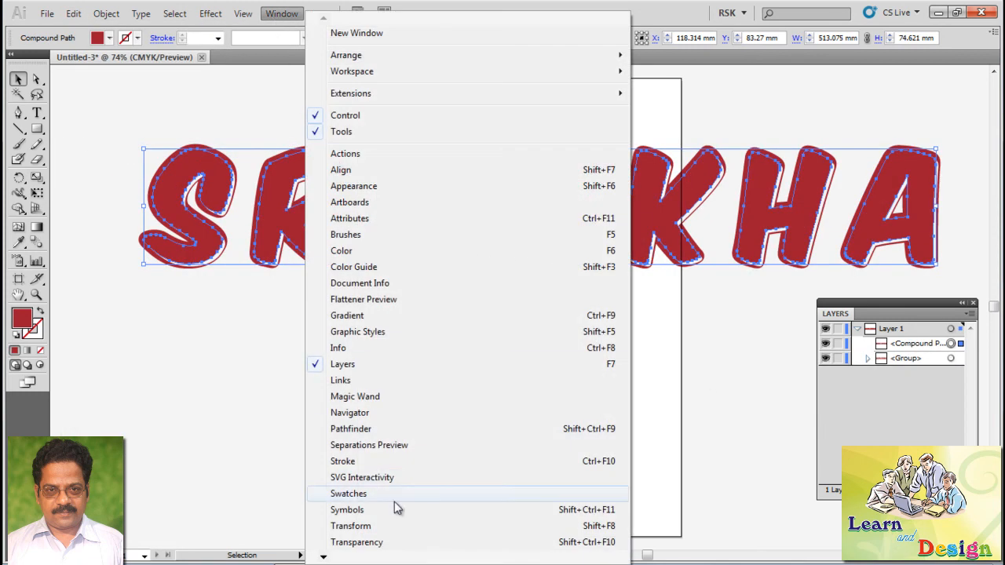
- Apply a white-to-pink gradient opacity mask to the letter faces via the Transparency panel
left_click(357, 541)
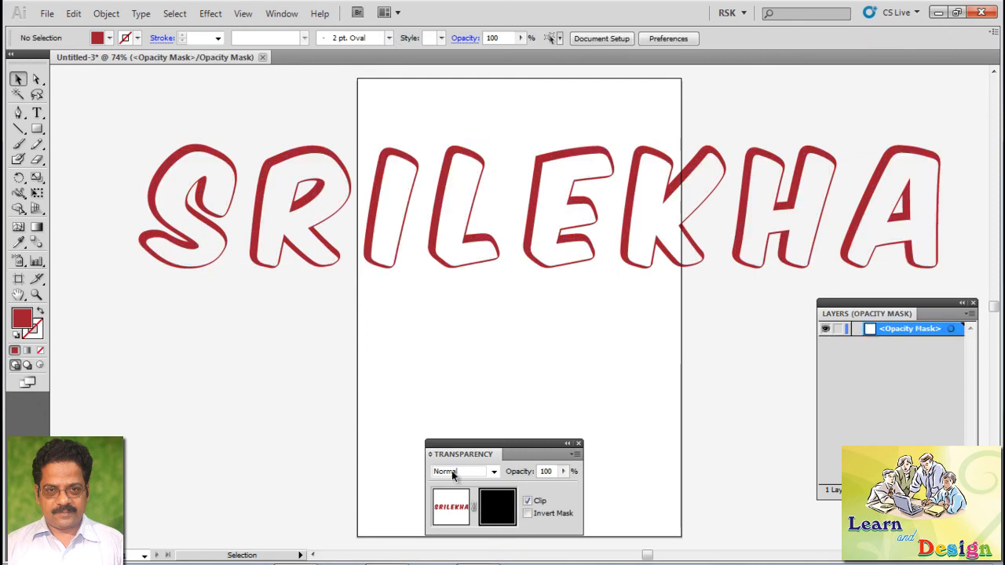
left_click(36, 129)
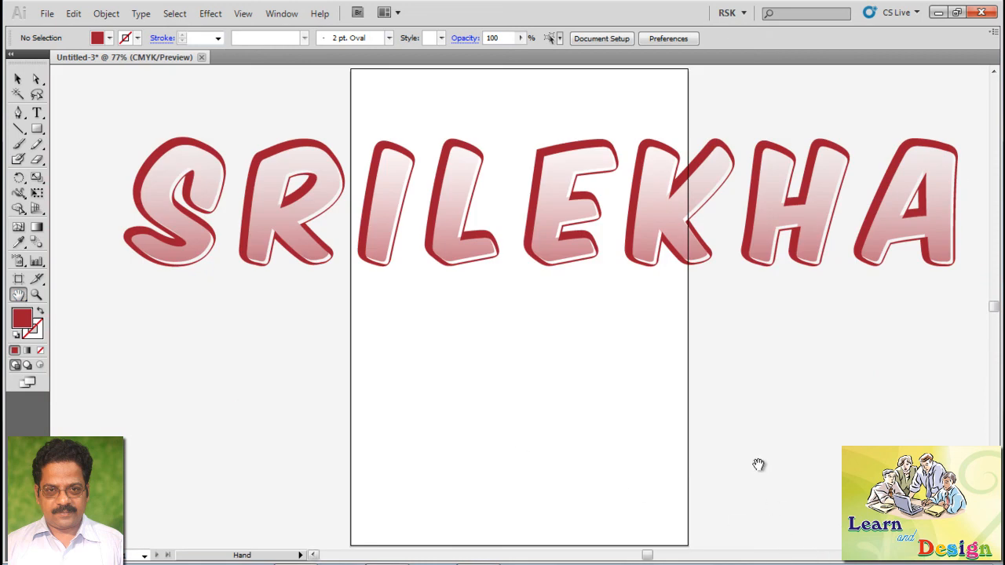
mouse_move(738, 452)
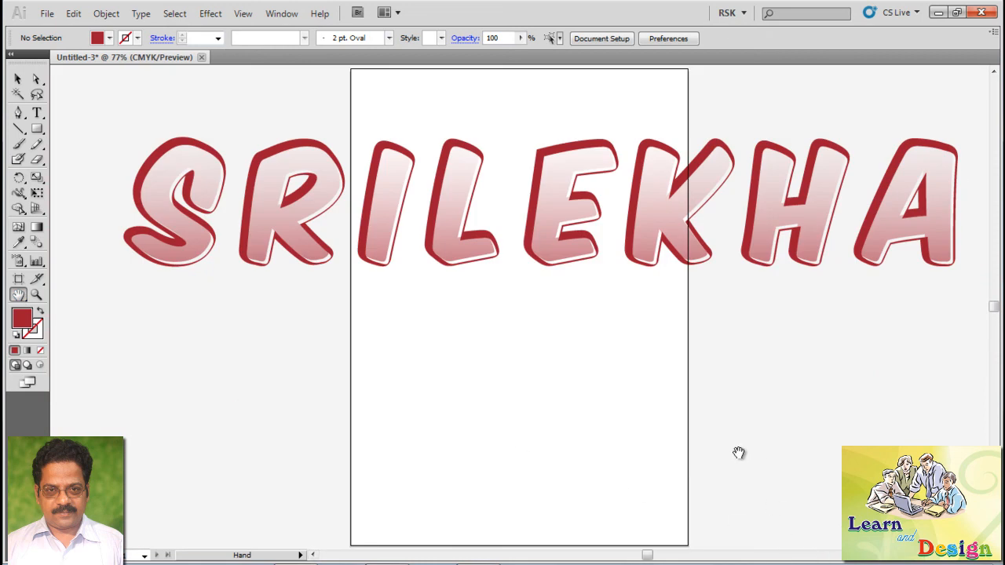